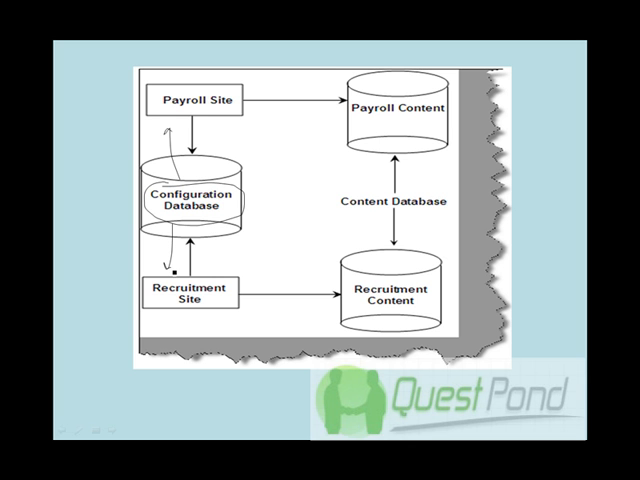
mouse_move(219, 145)
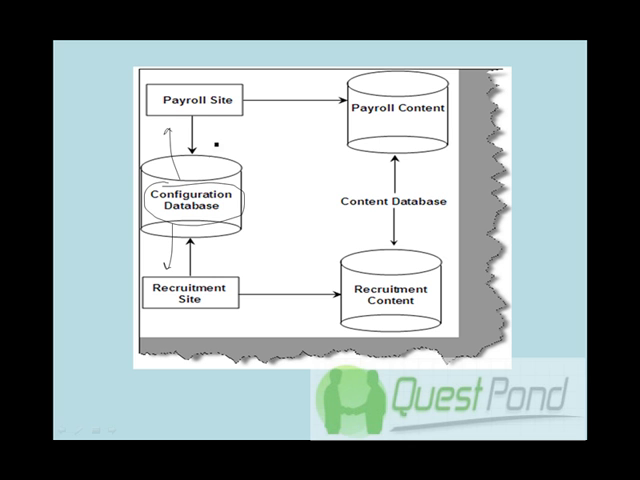